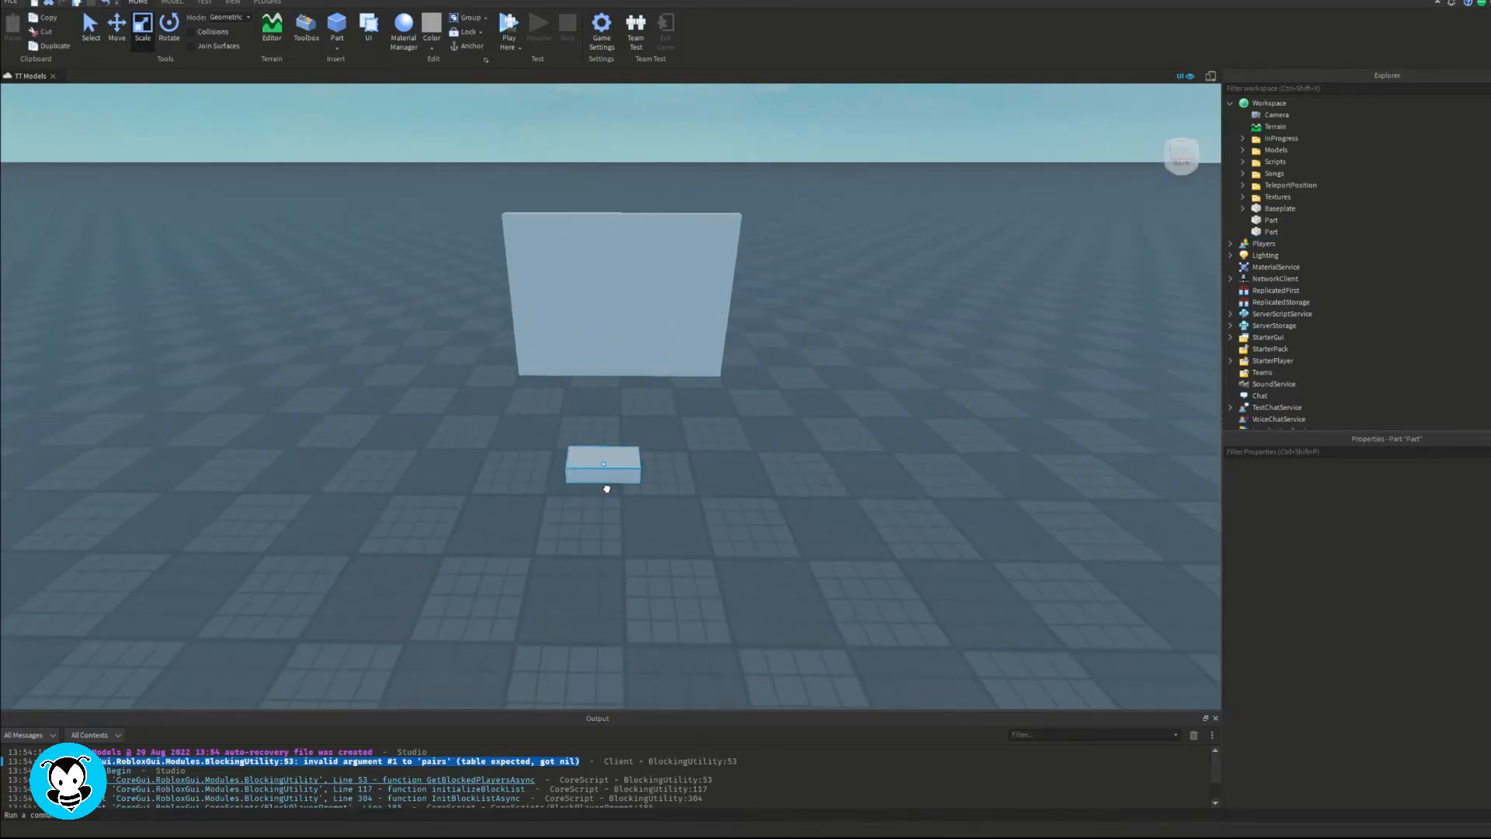
- Rename the small block to ClickPart and insert a ClickDetector into it
{"action": "left_click", "coordinate": [1286, 220]}
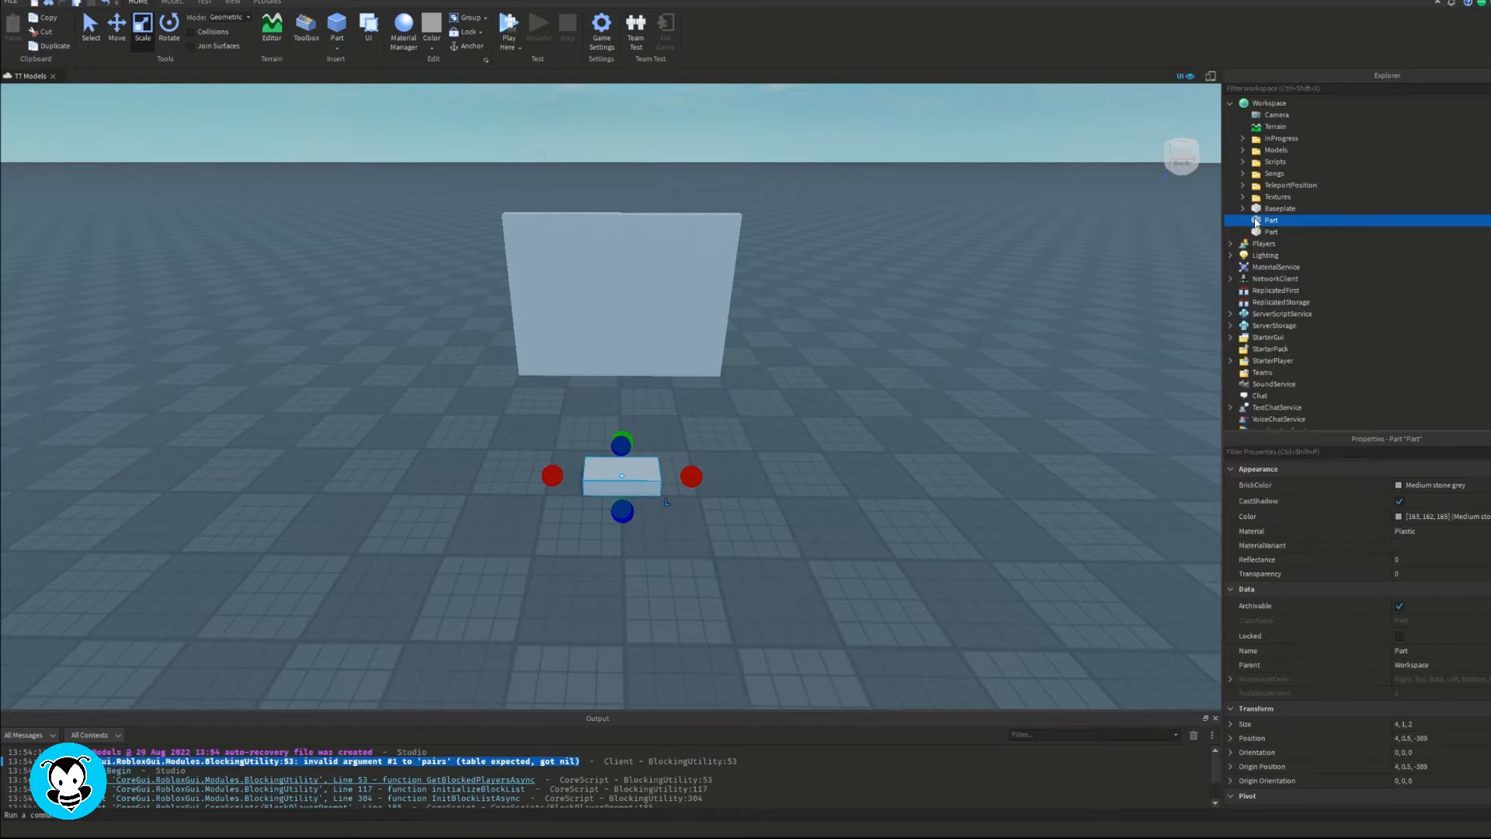
{"action": "left_click", "coordinate": [1242, 220]}
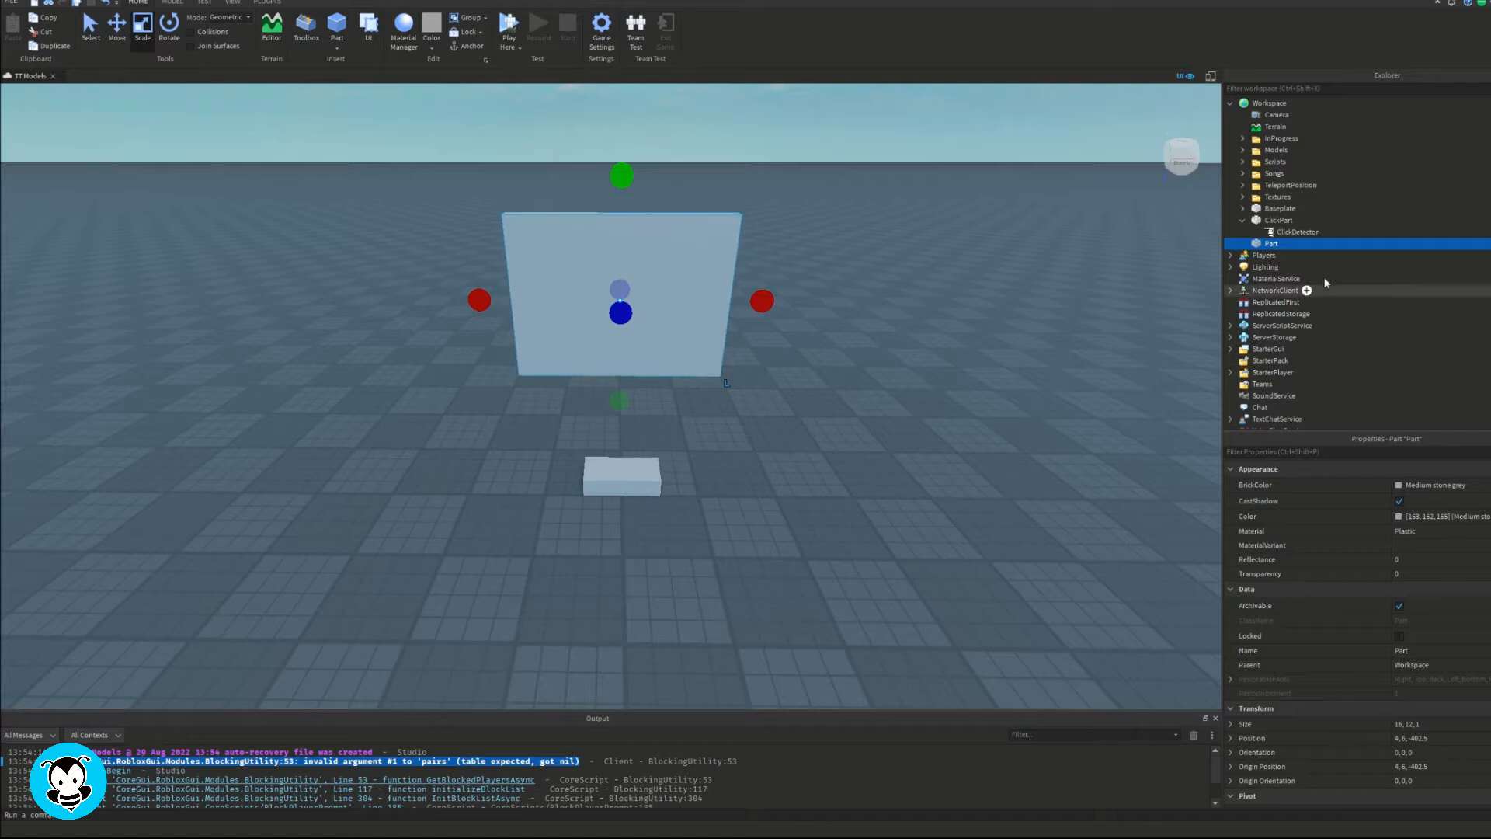
- Add a Back-face SurfaceGui to the wall with an ImageLabel sized {1,0},{1,0}
{"action": "left_click", "coordinate": [1284, 243]}
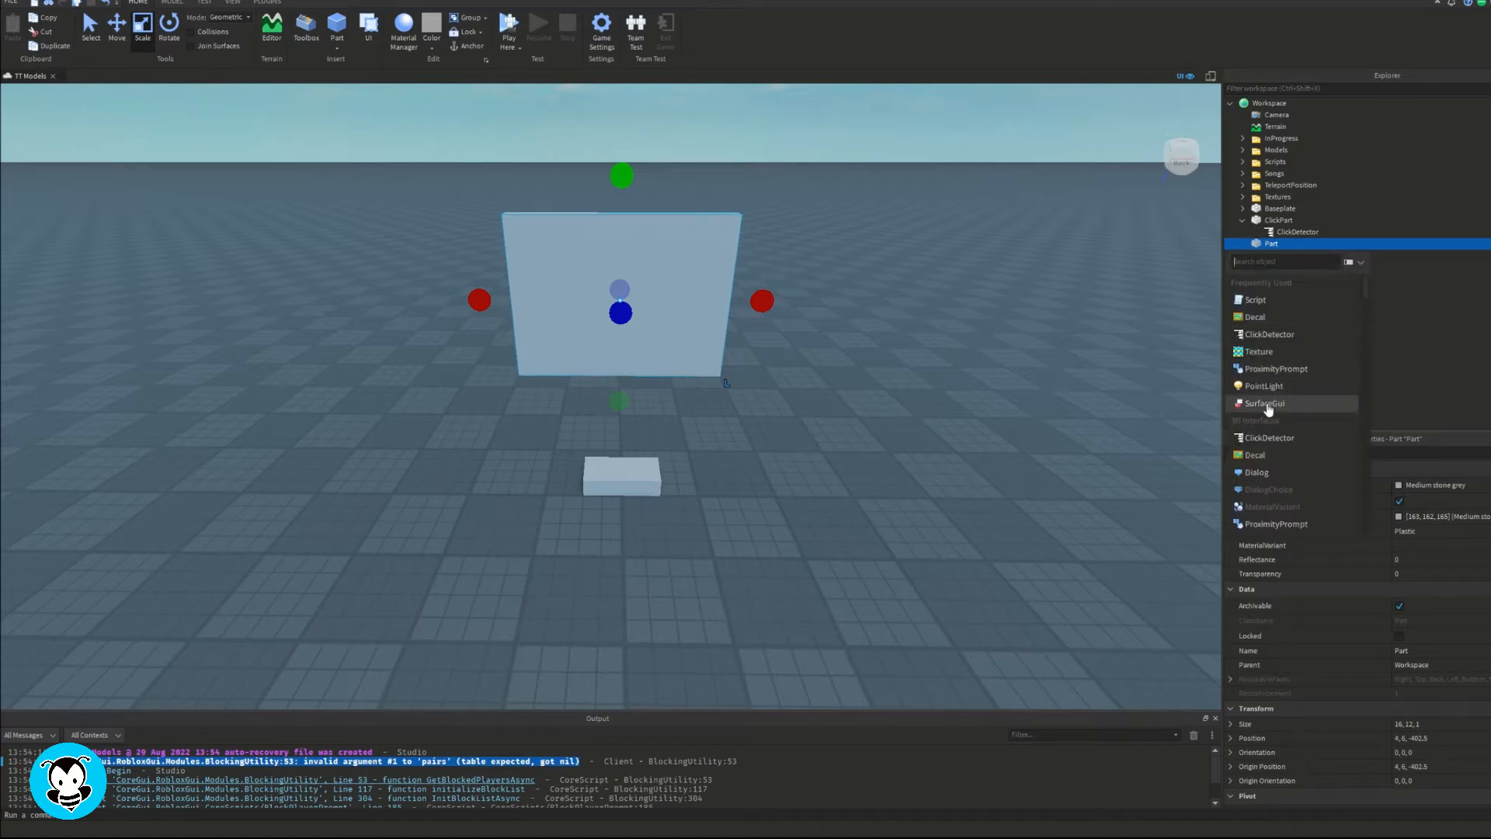
{"action": "left_click", "coordinate": [1265, 402]}
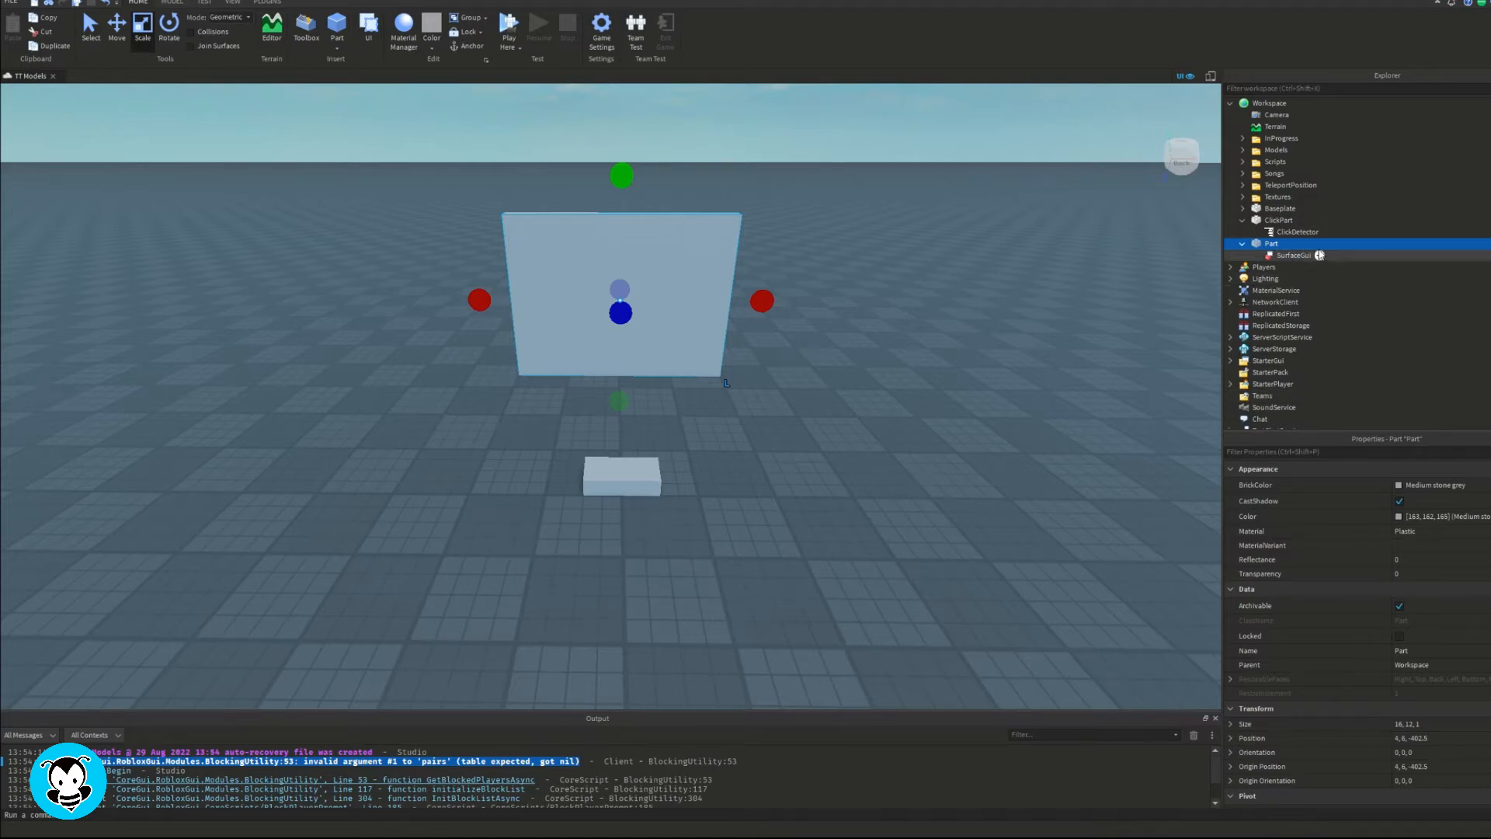
{"action": "left_click", "coordinate": [1286, 243]}
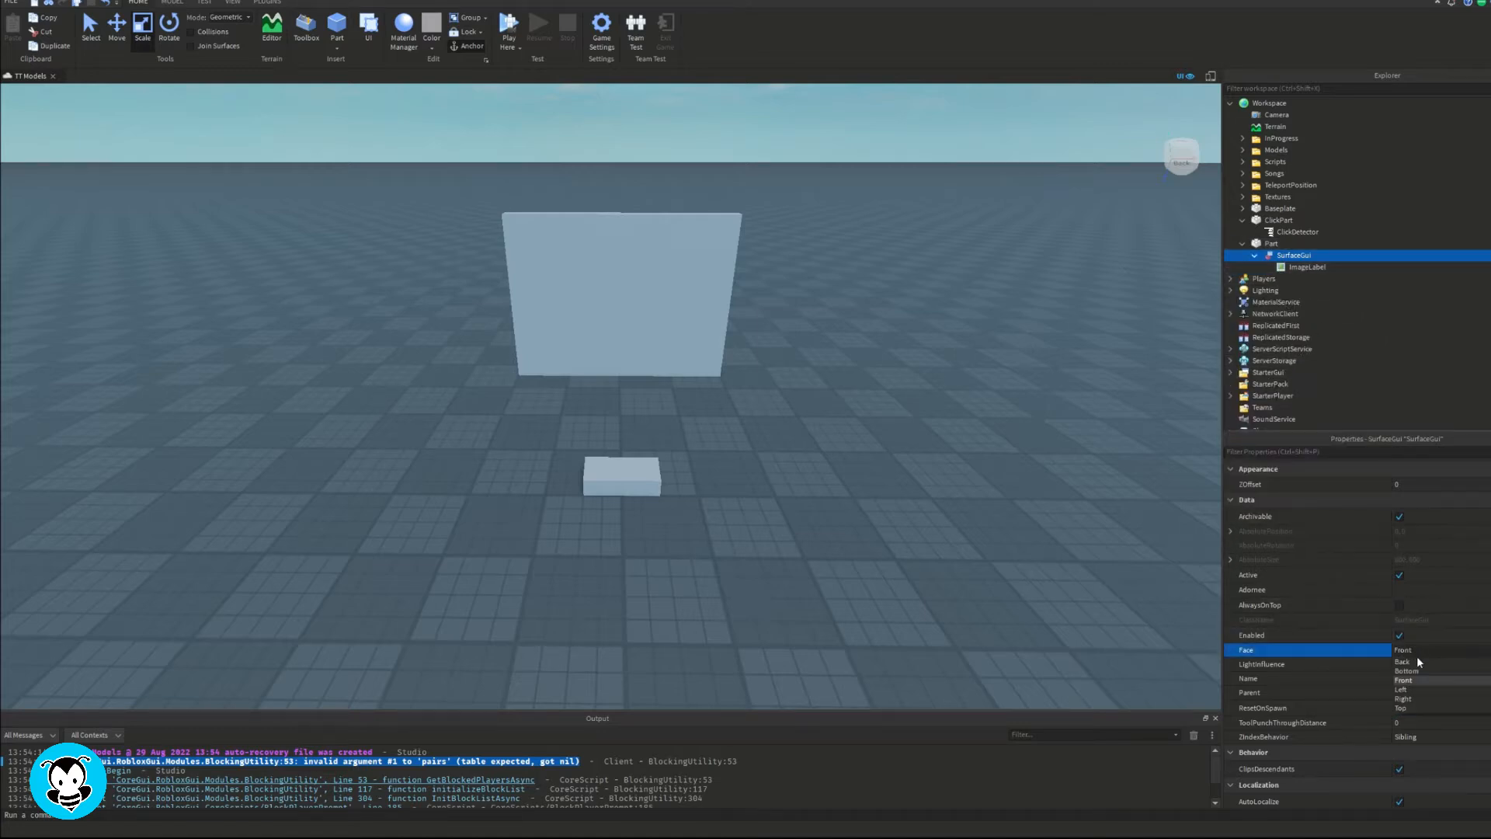
{"action": "left_click", "coordinate": [1403, 661]}
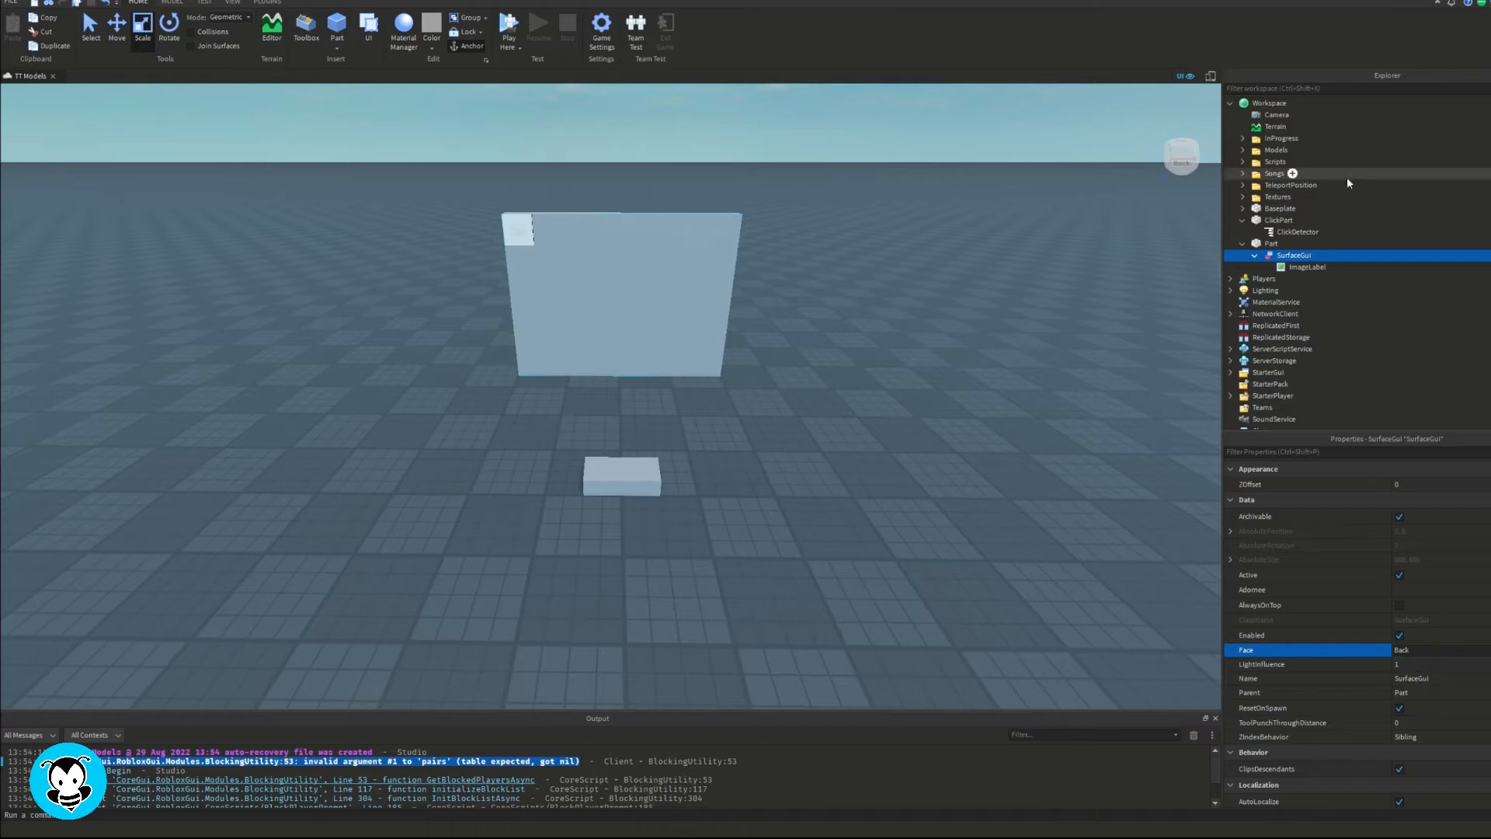
{"action": "left_click", "coordinate": [1306, 266]}
{"action": "type", "text": "{1,0},{1,0}"}
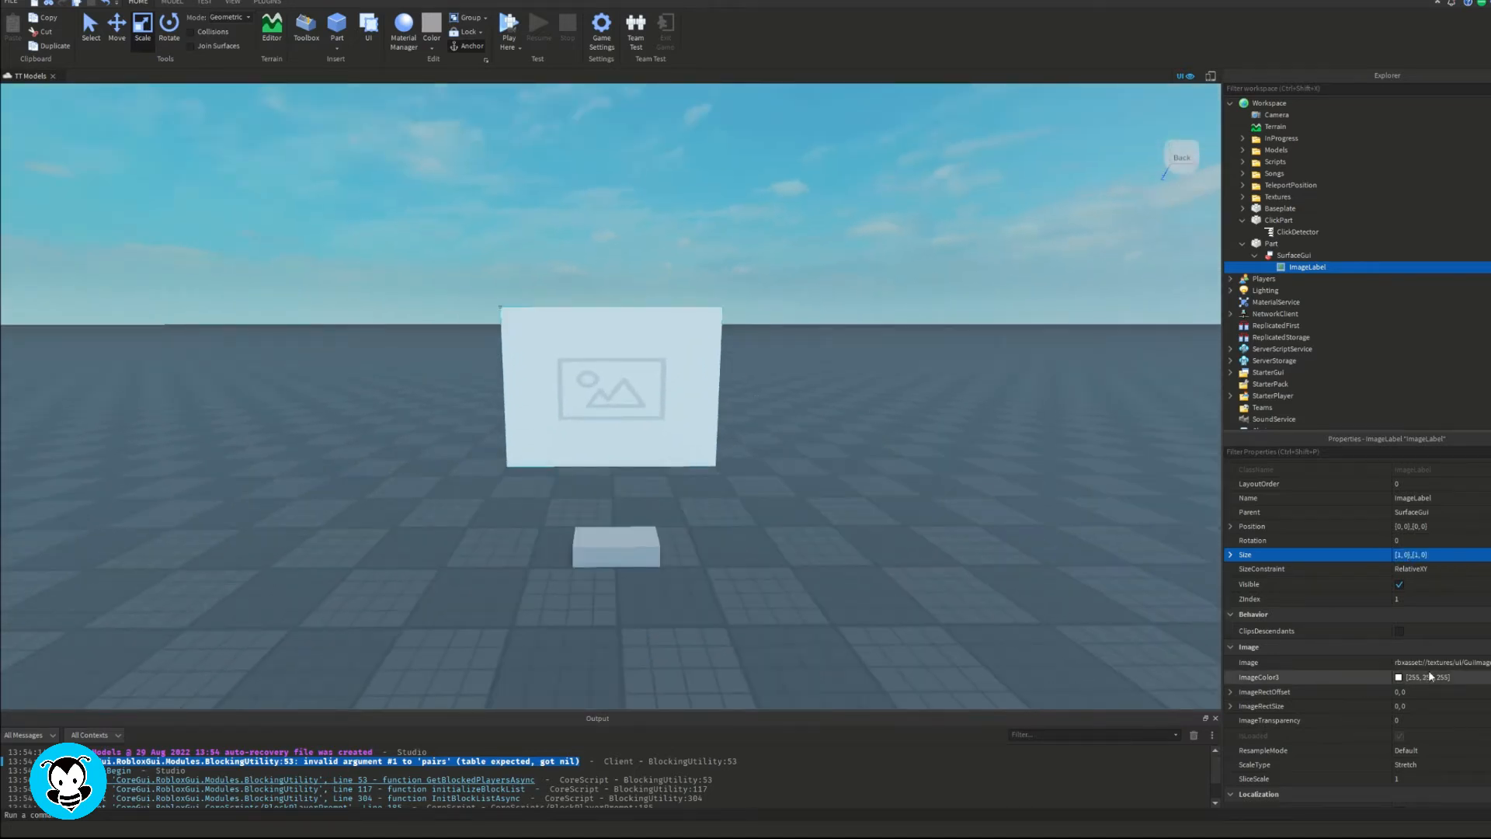
- Upload the Shrek PNG as the ImageLabel's Image, then reselect the wall Part
{"action": "left_click", "coordinate": [1440, 662]}
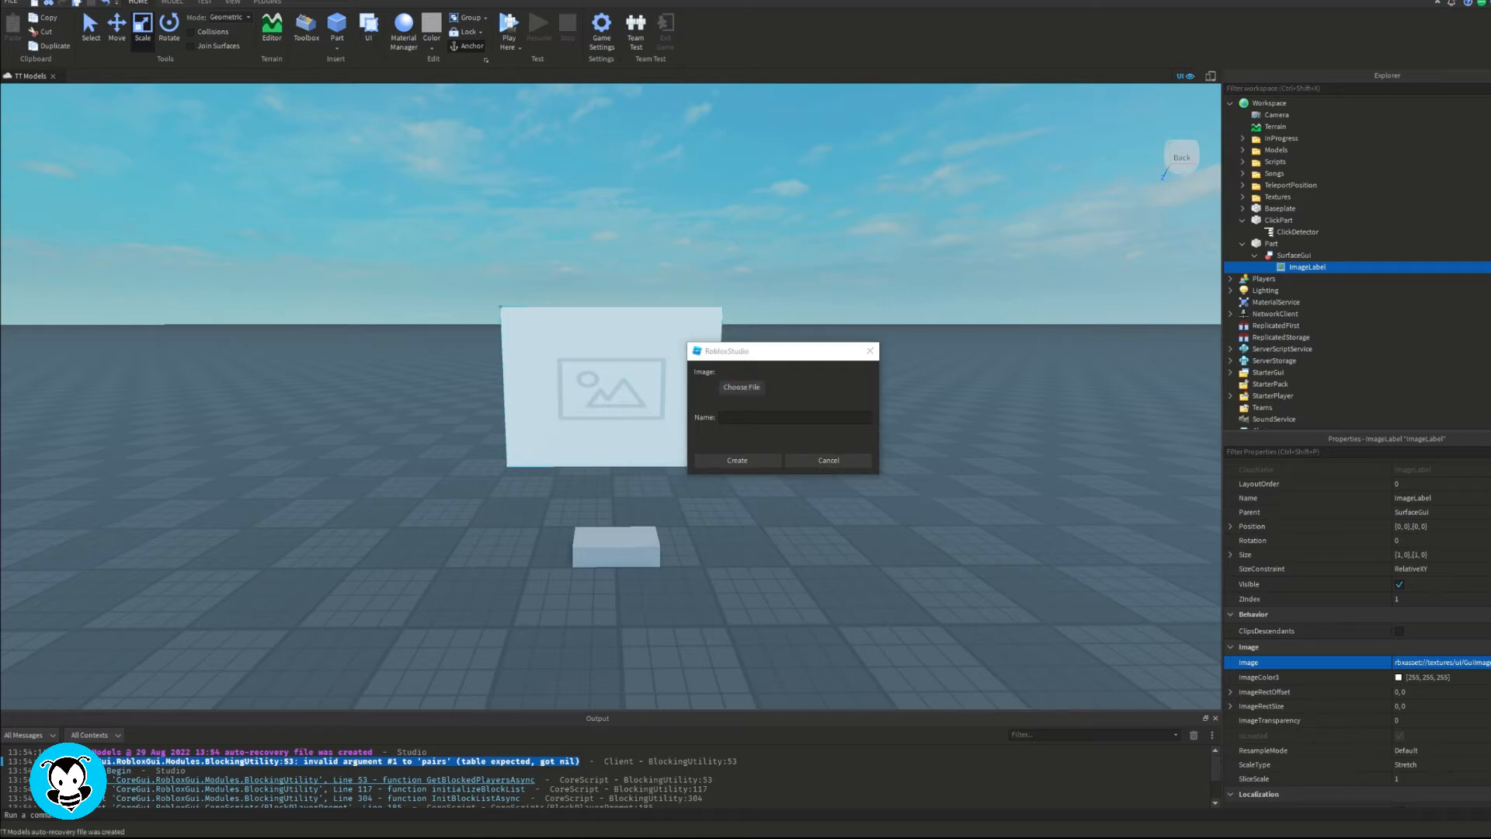
{"action": "left_click", "coordinate": [741, 387]}
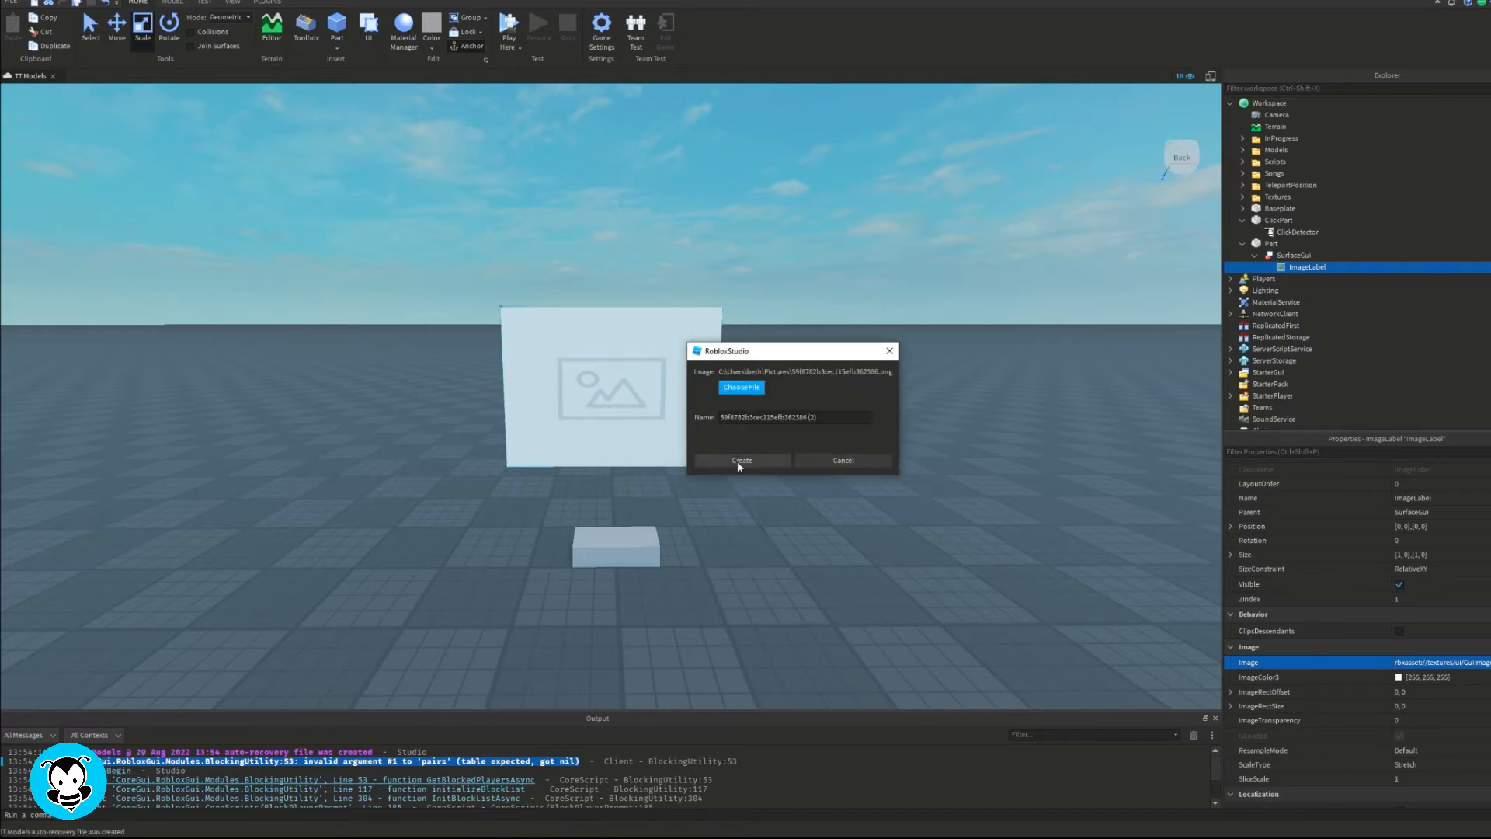
{"action": "left_click", "coordinate": [741, 461]}
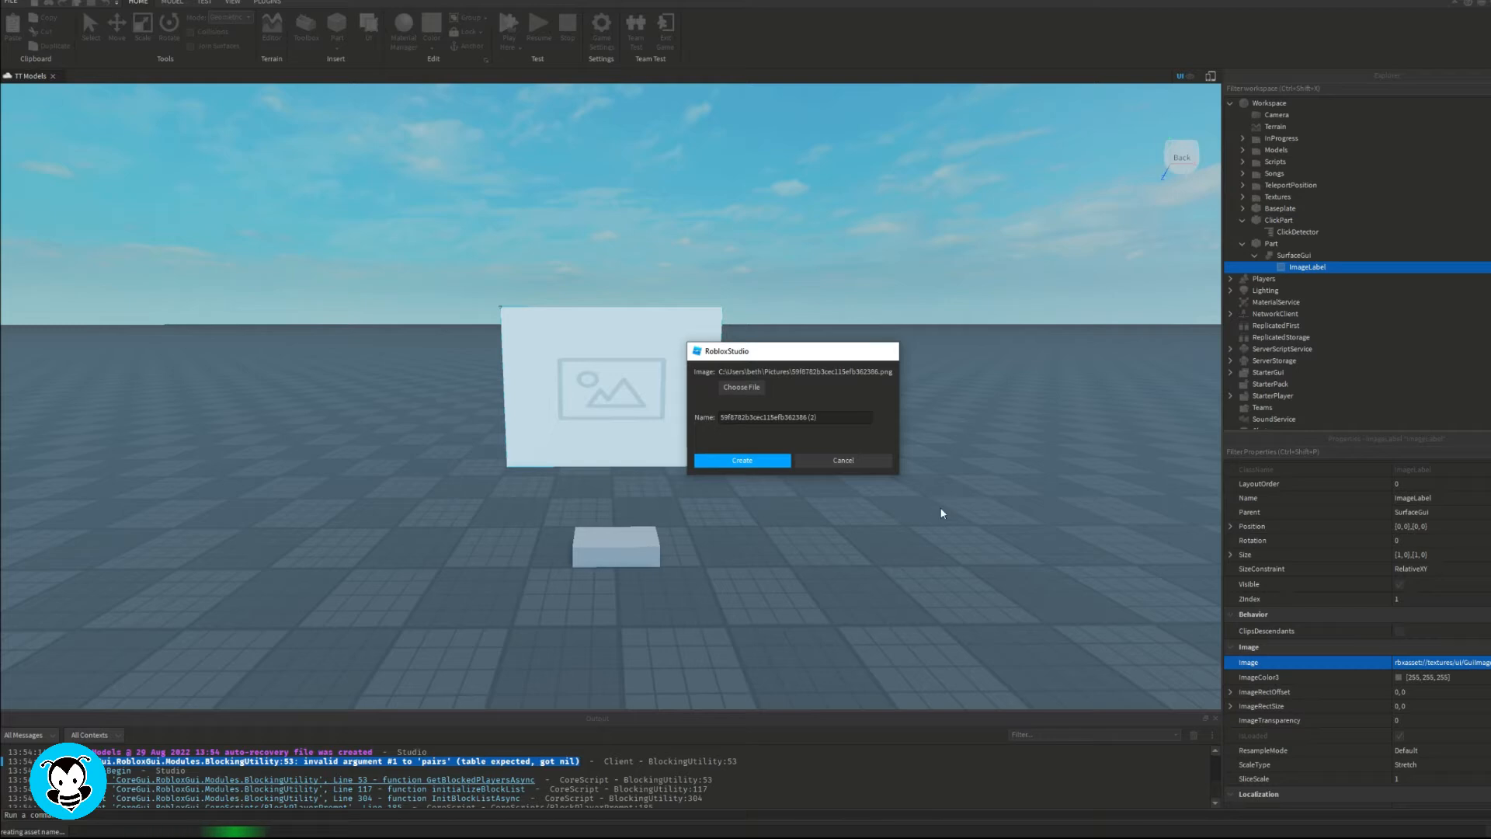
{"action": "left_click", "coordinate": [741, 460]}
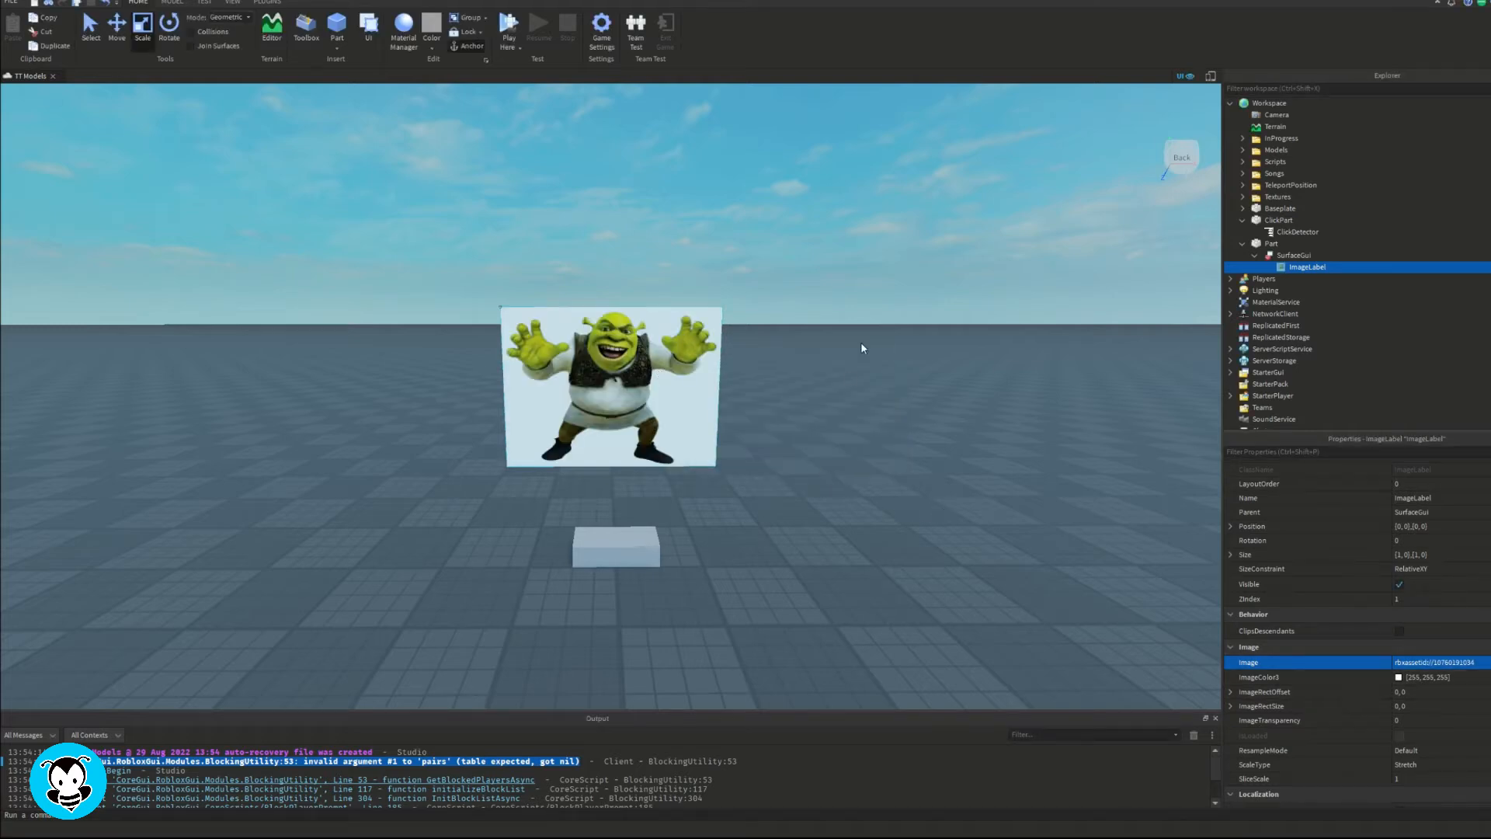
{"action": "left_click", "coordinate": [1271, 242]}
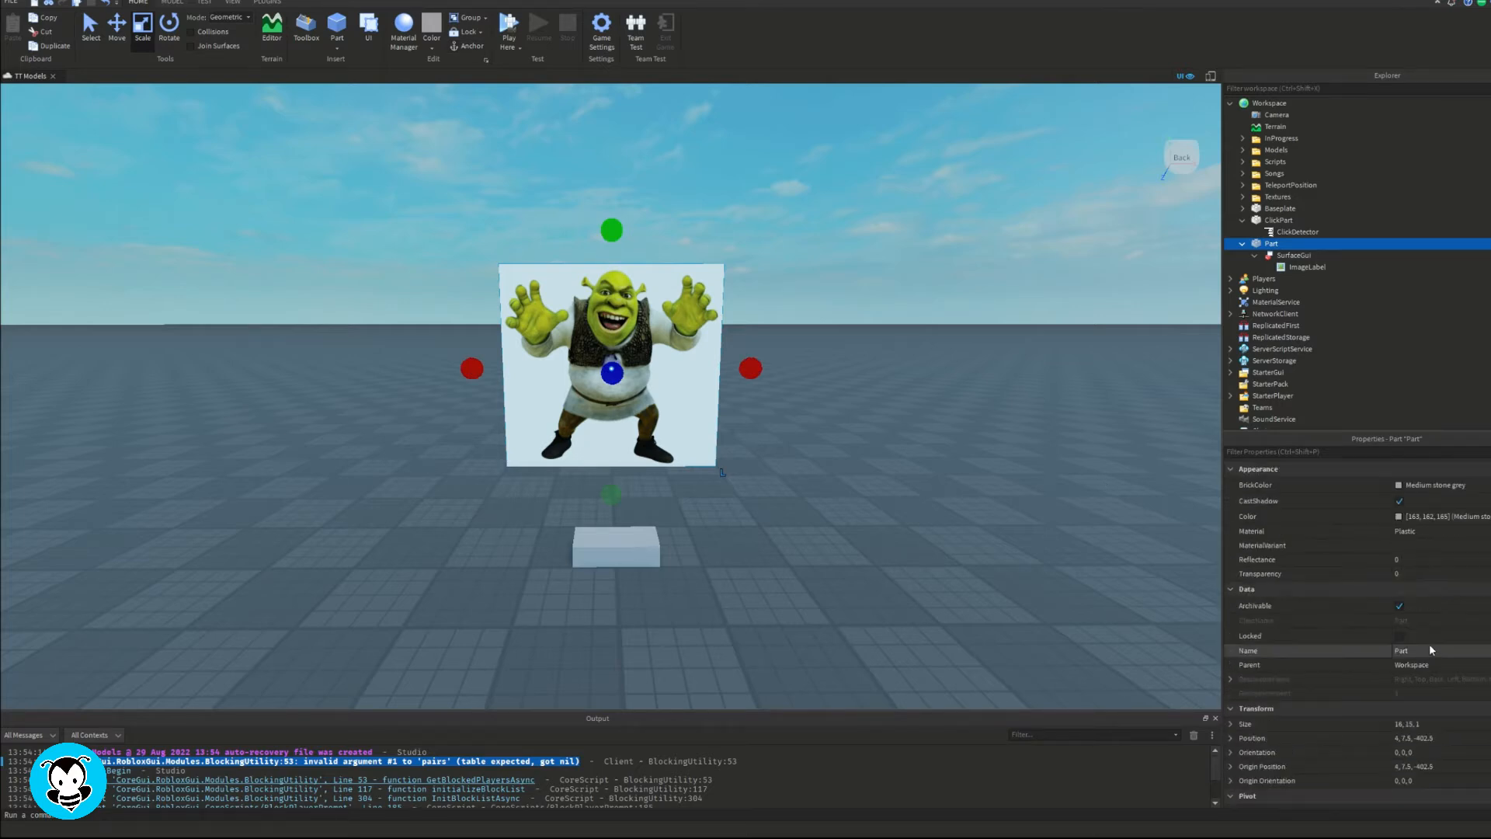
- Group the wall and ClickPart into a Model and insert a Script into it
{"action": "left_click", "coordinate": [1306, 267]}
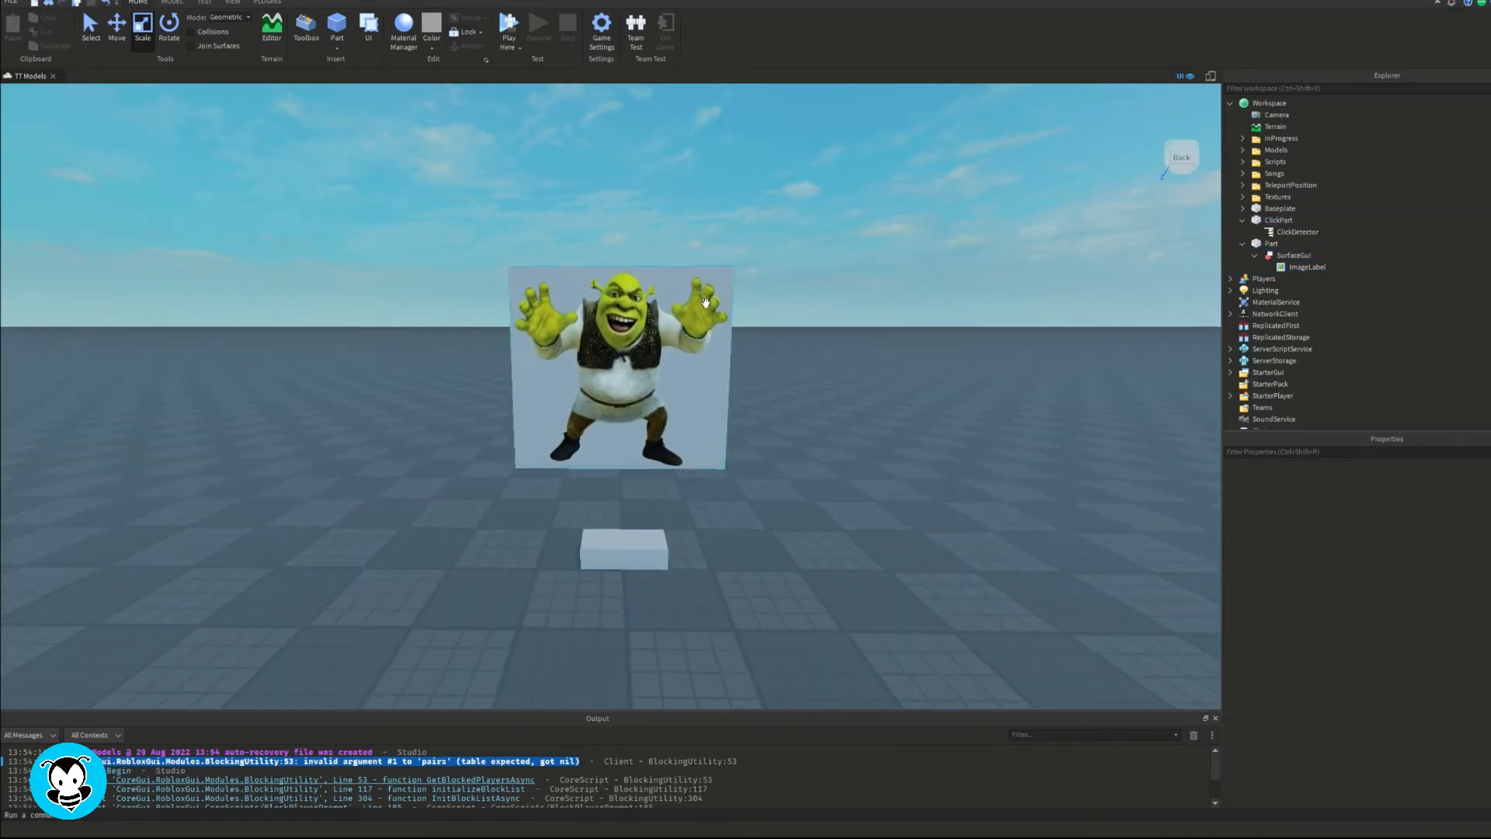
{"action": "right_click", "coordinate": [1271, 242]}
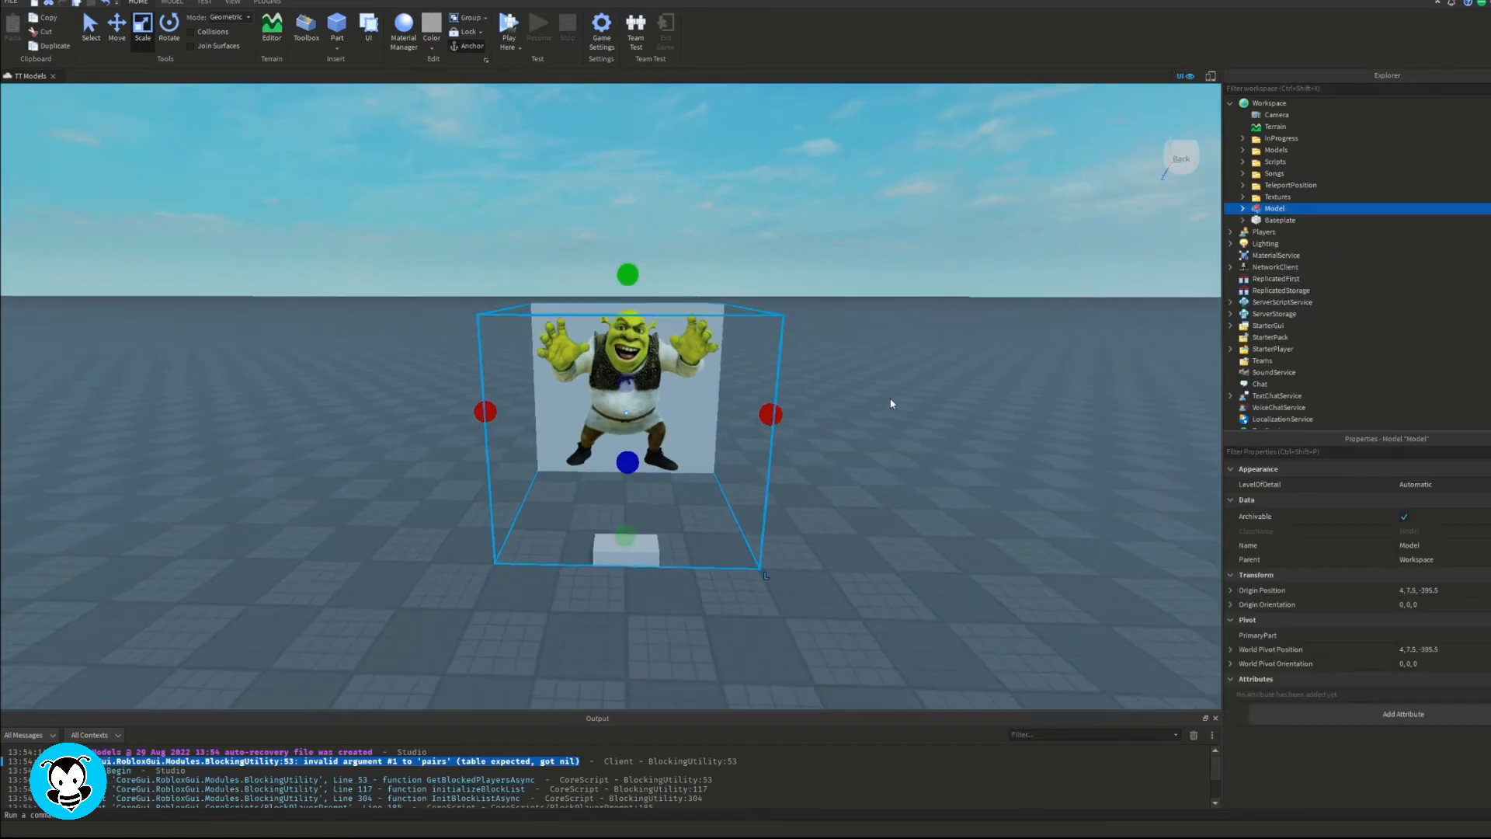
{"action": "left_click", "coordinate": [1351, 208]}
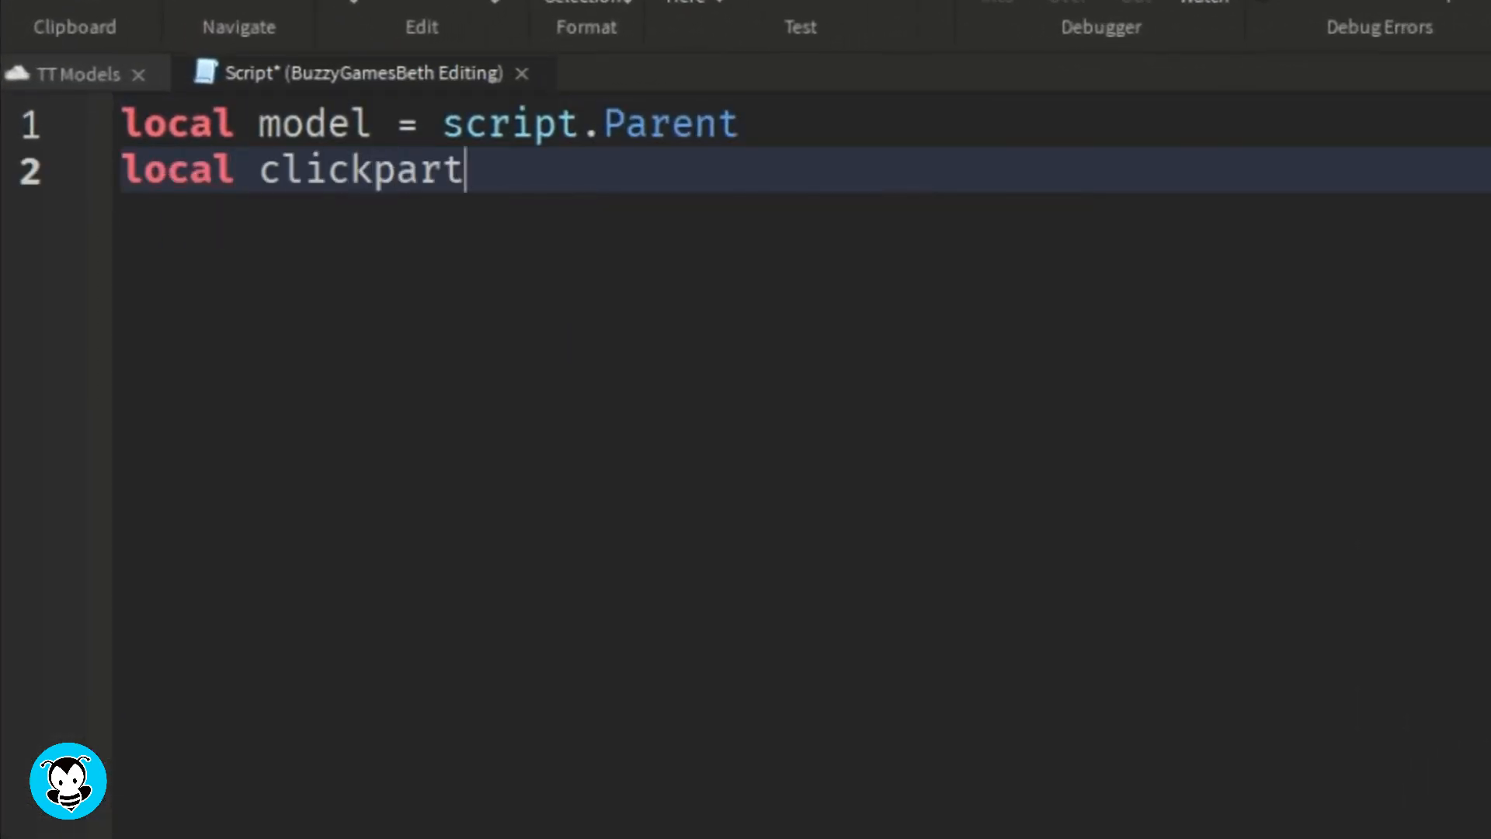
- Code ClickDetector, ImageLabel and db = false variables, plus a MouseClick handler setting image.Visible = true
{"action": "type", "text": "Detector = model.ClickP"}
{"action": "type", "text": "local image = model."}
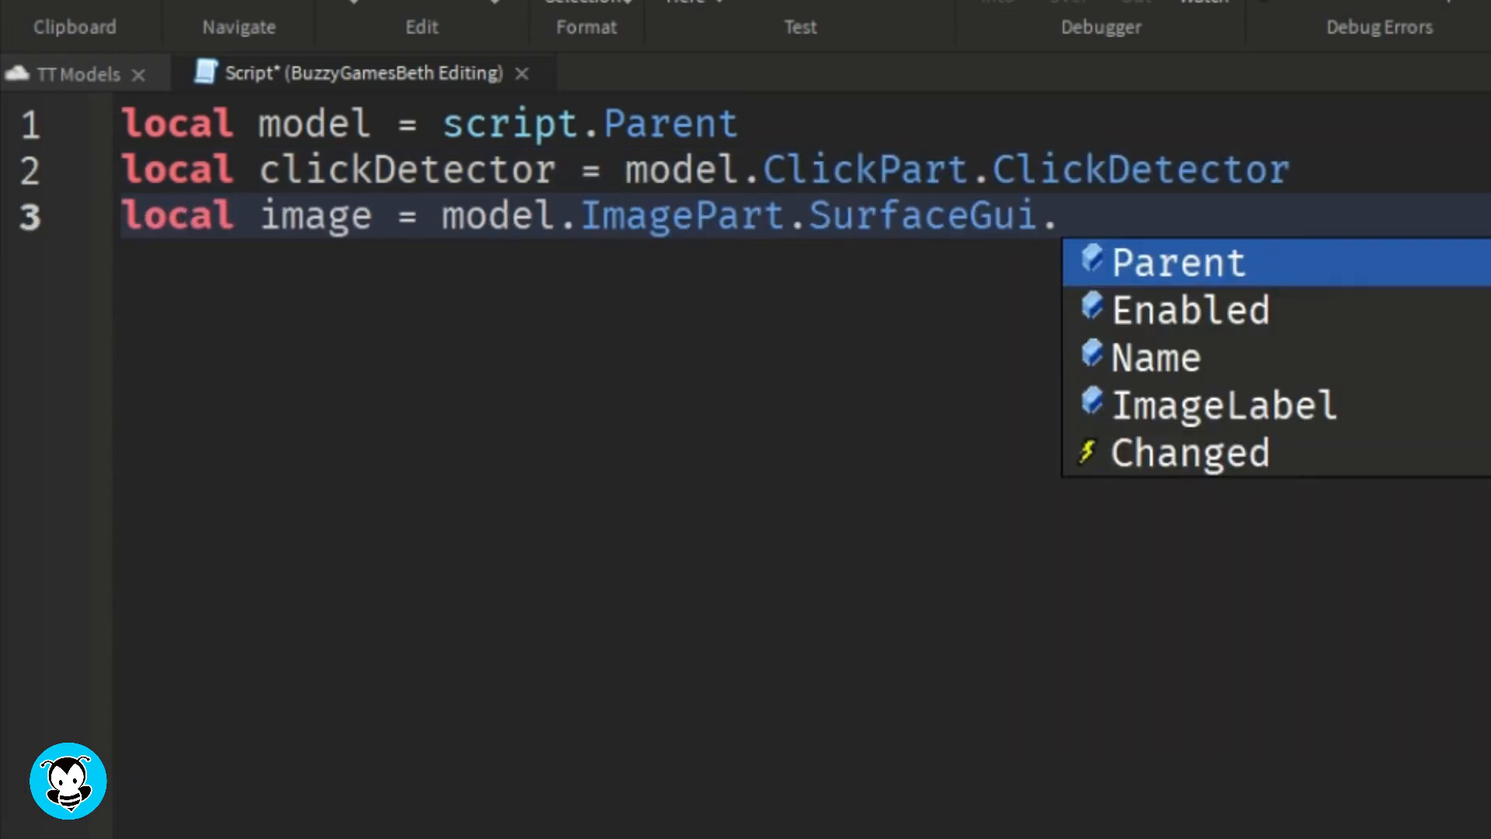
{"action": "type", "text": "ImageLabel"}
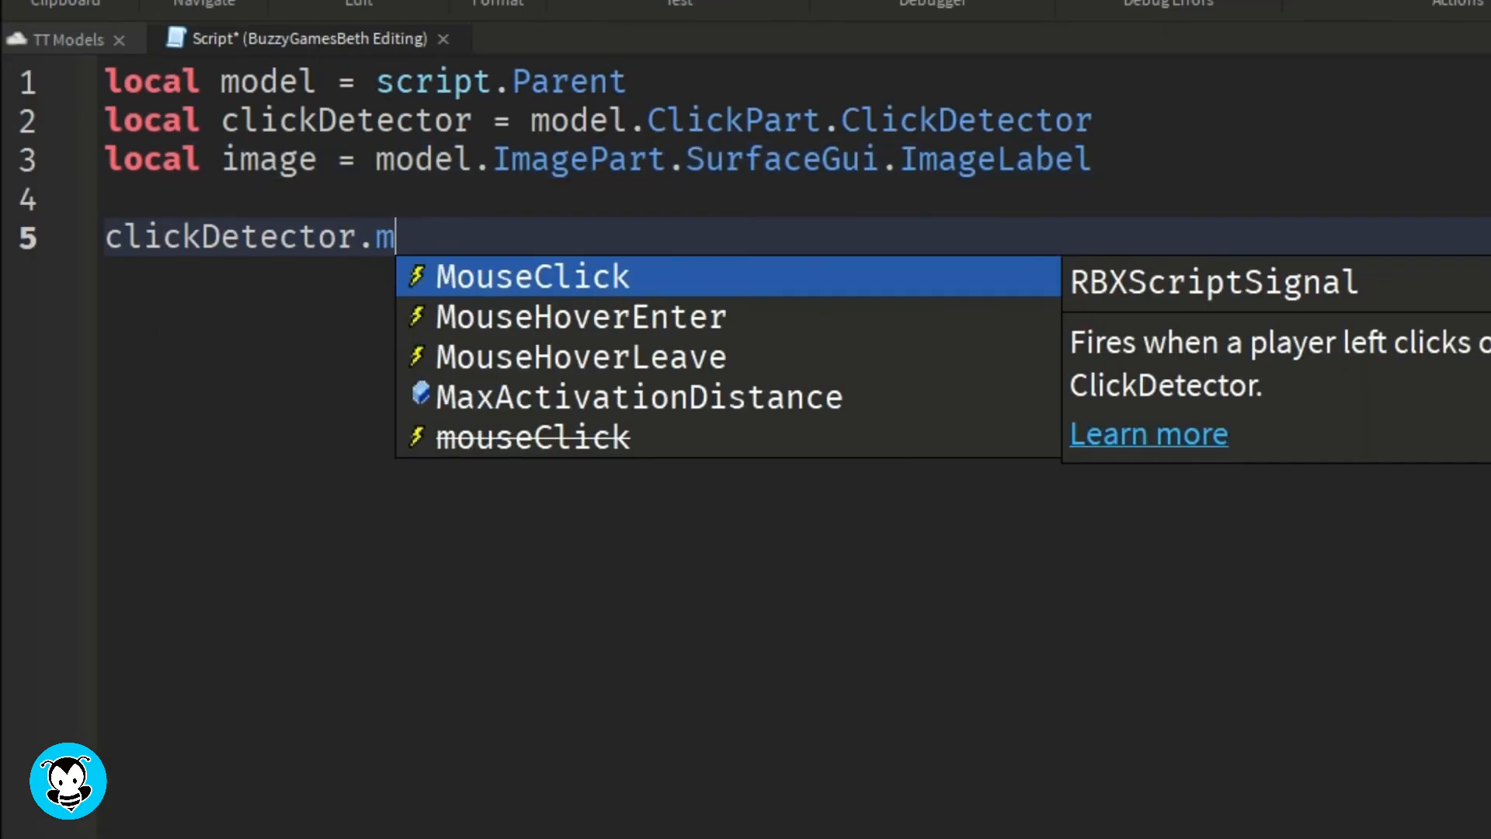
{"action": "left_click", "coordinate": [531, 276]}
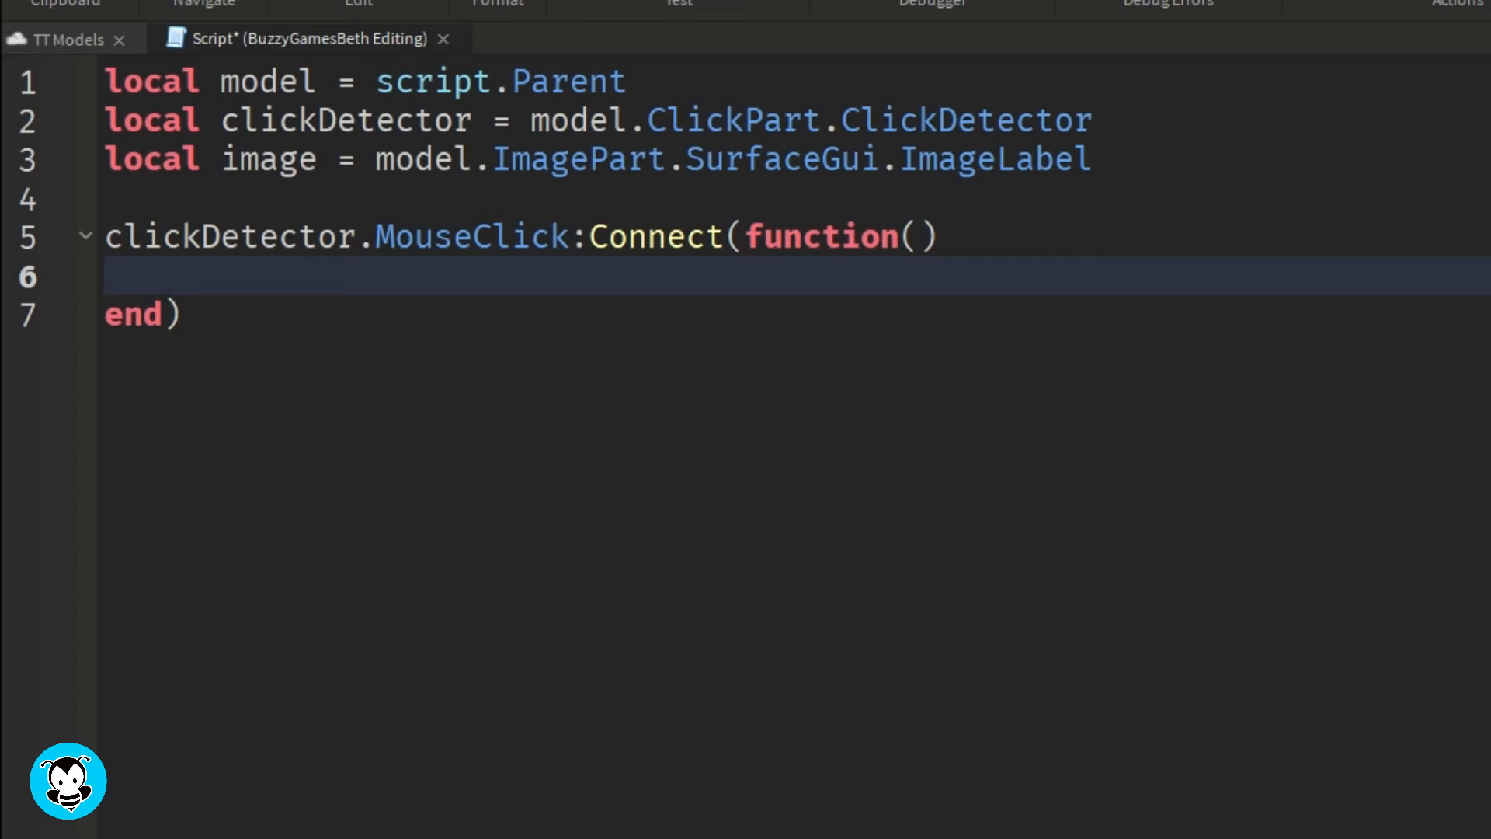
{"action": "type", "text": "local"}
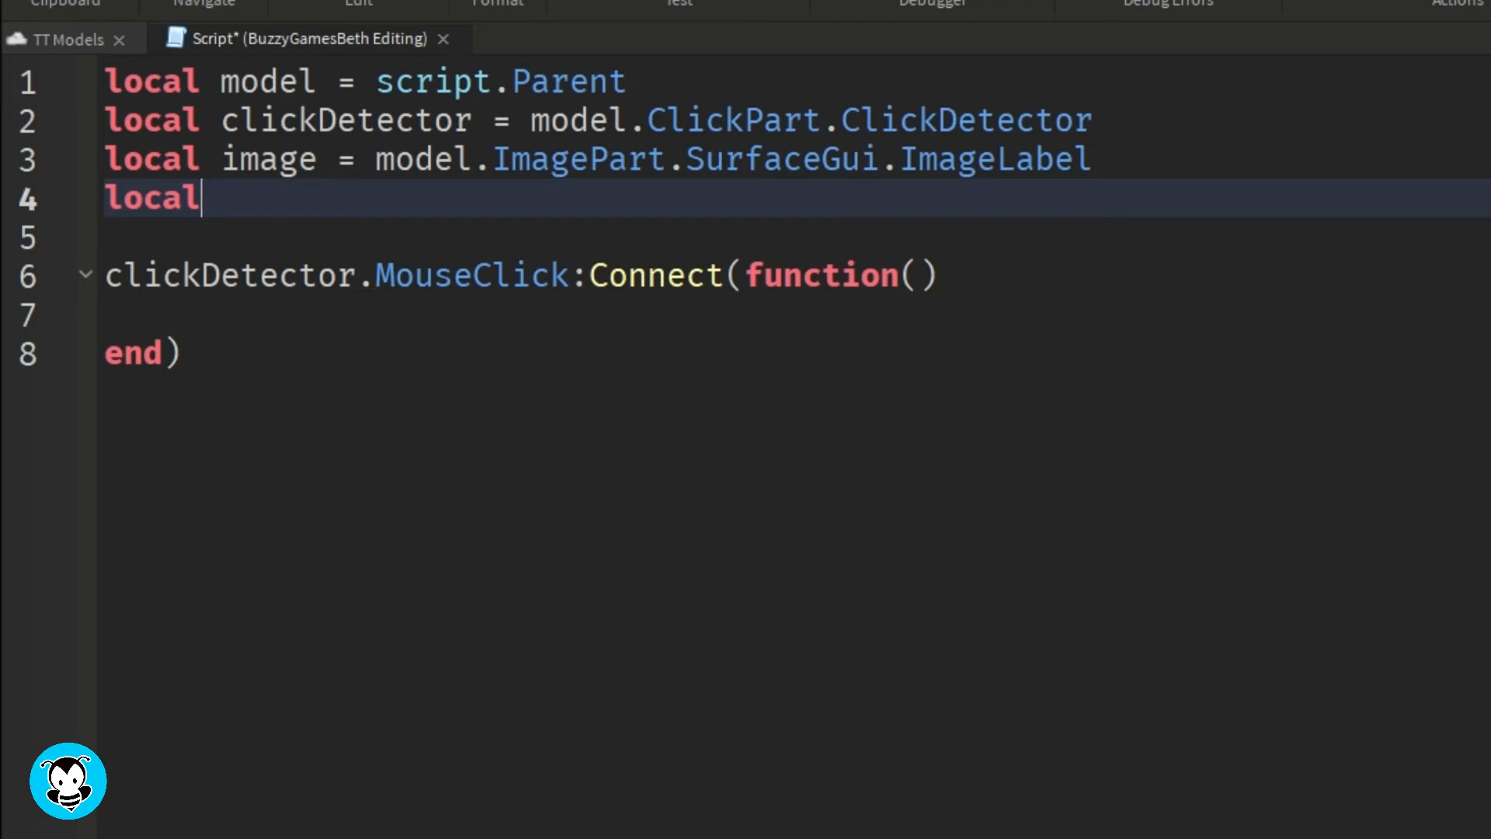
{"action": "type", "text": "db = false"}
{"action": "type", "text": "image"}
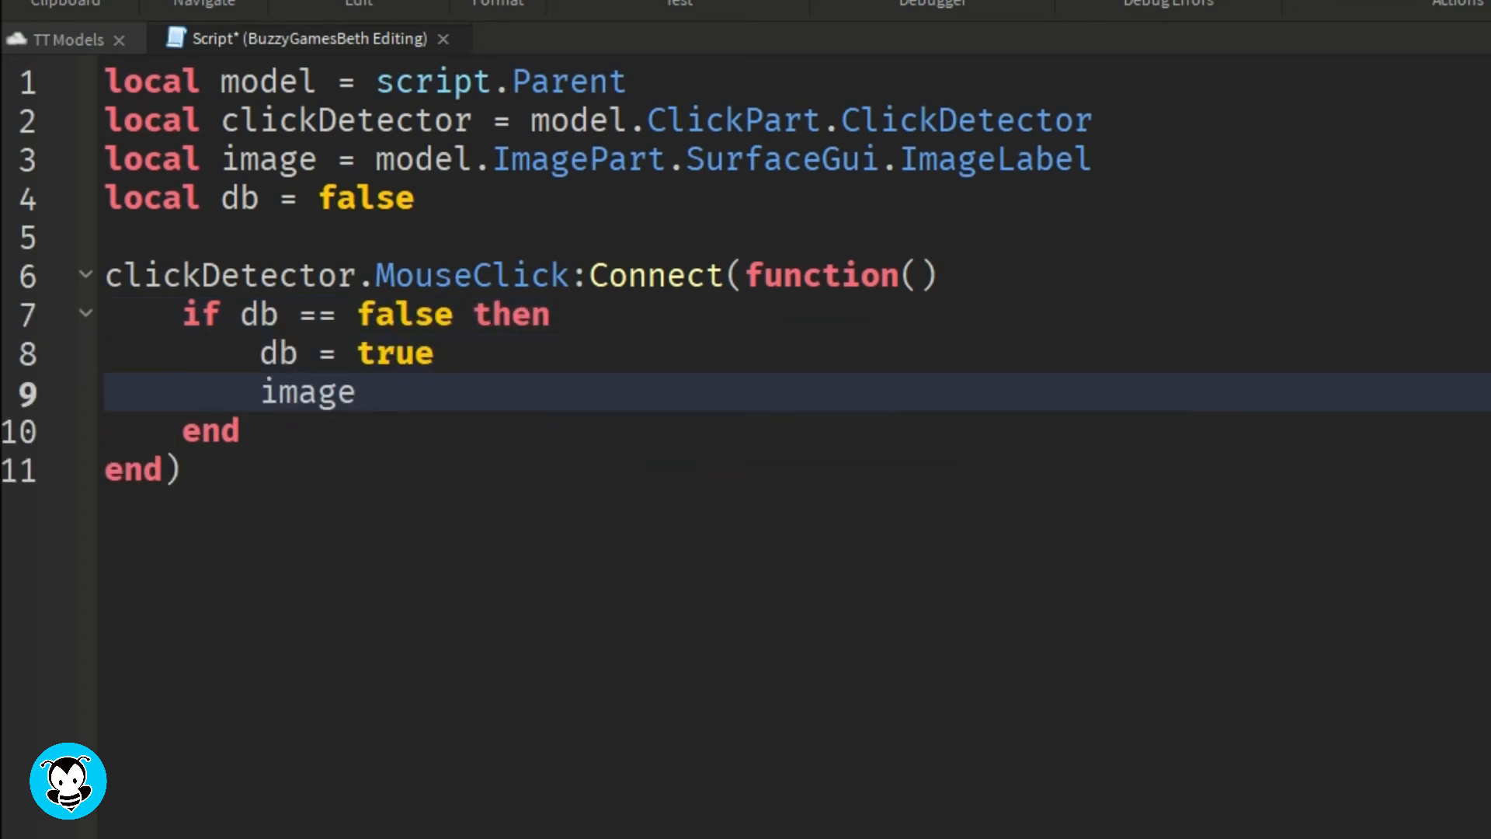
{"action": "type", "text": ".Visible = true"}
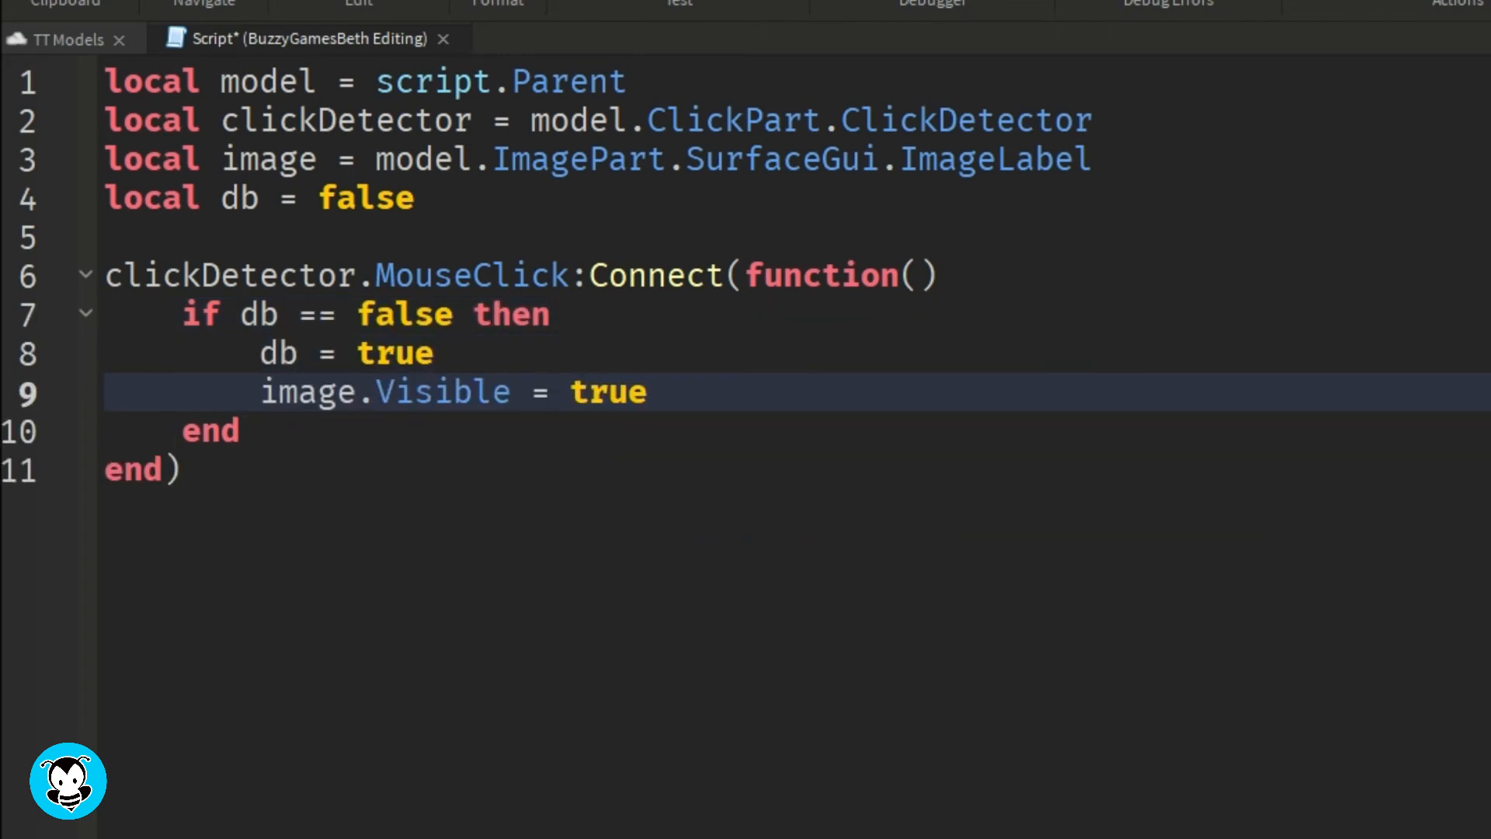